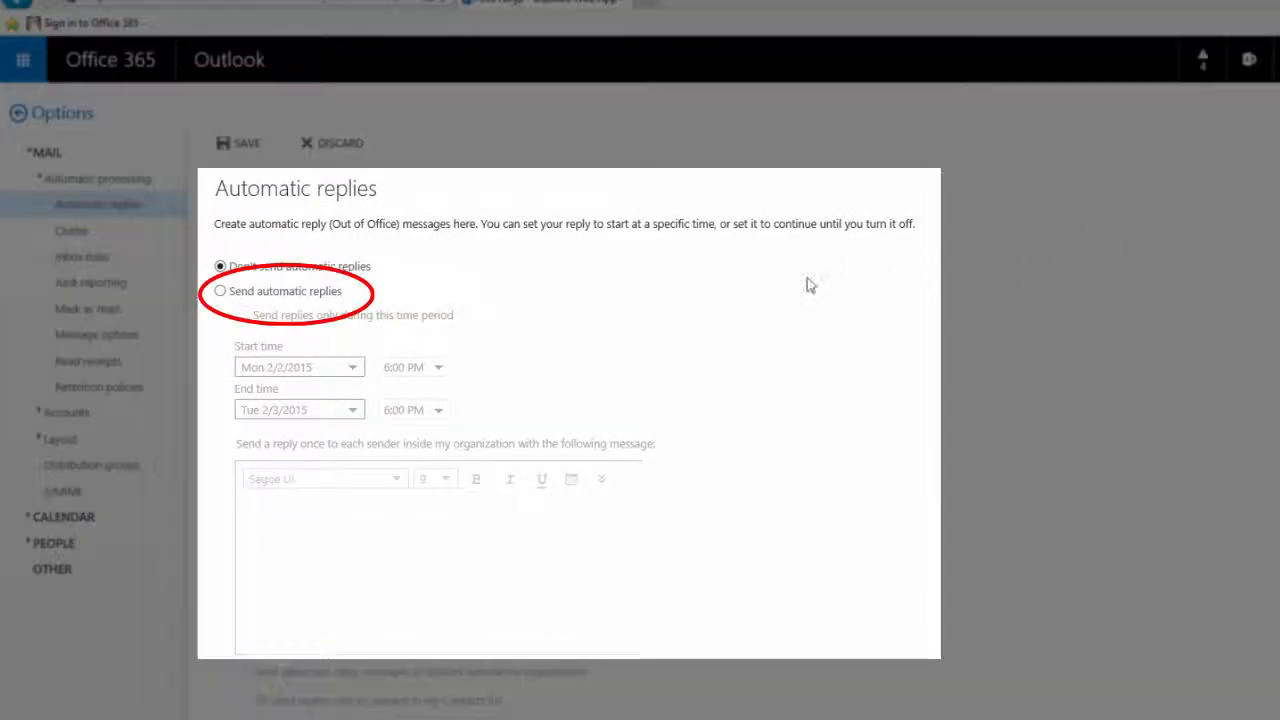
Step: Turn on 'Send automatic replies' and paste the out-of-office message for internal senders
click(220, 290)
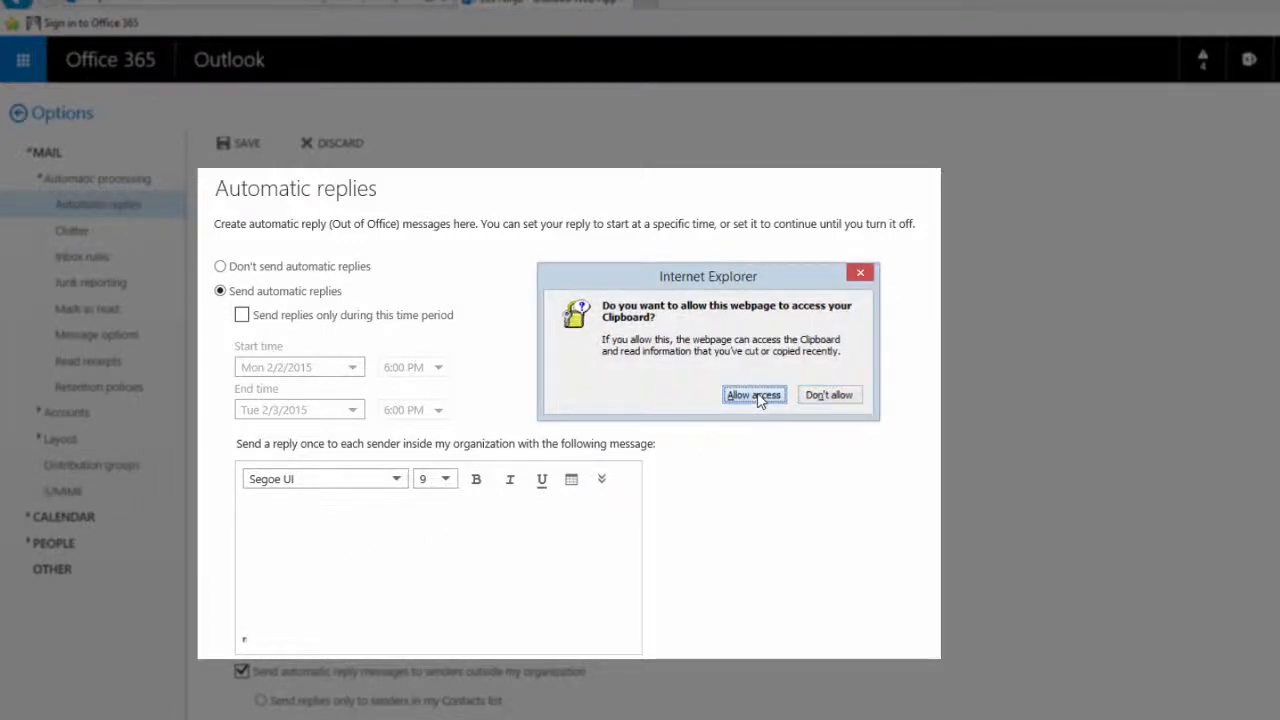
click(752, 394)
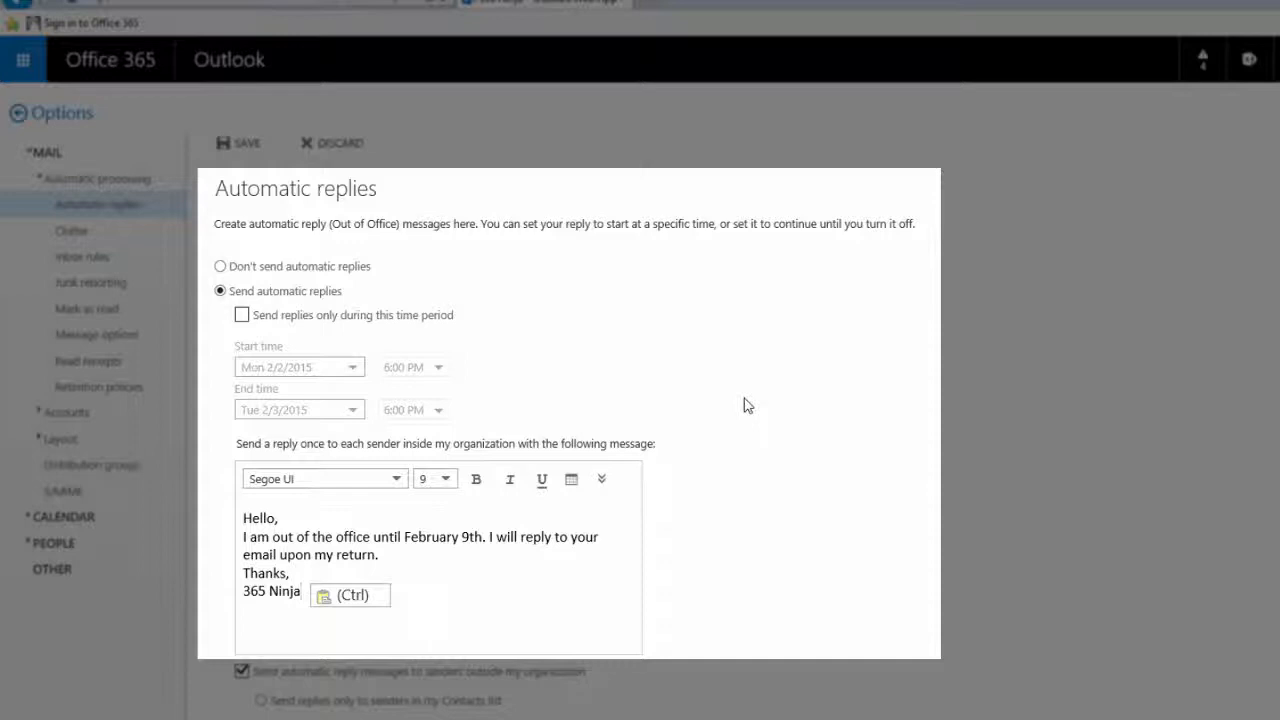
mouse_move(314, 512)
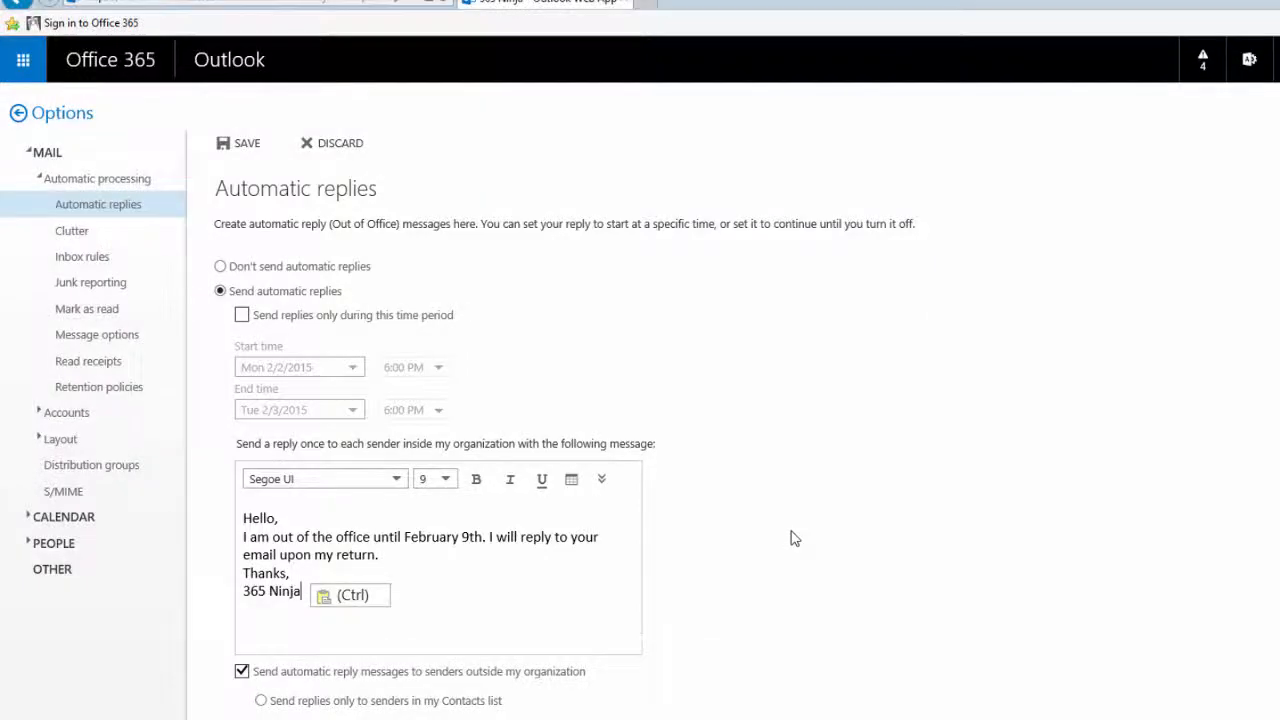
Step: Paste the same out-of-office message for all external senders
scroll(down, 3)
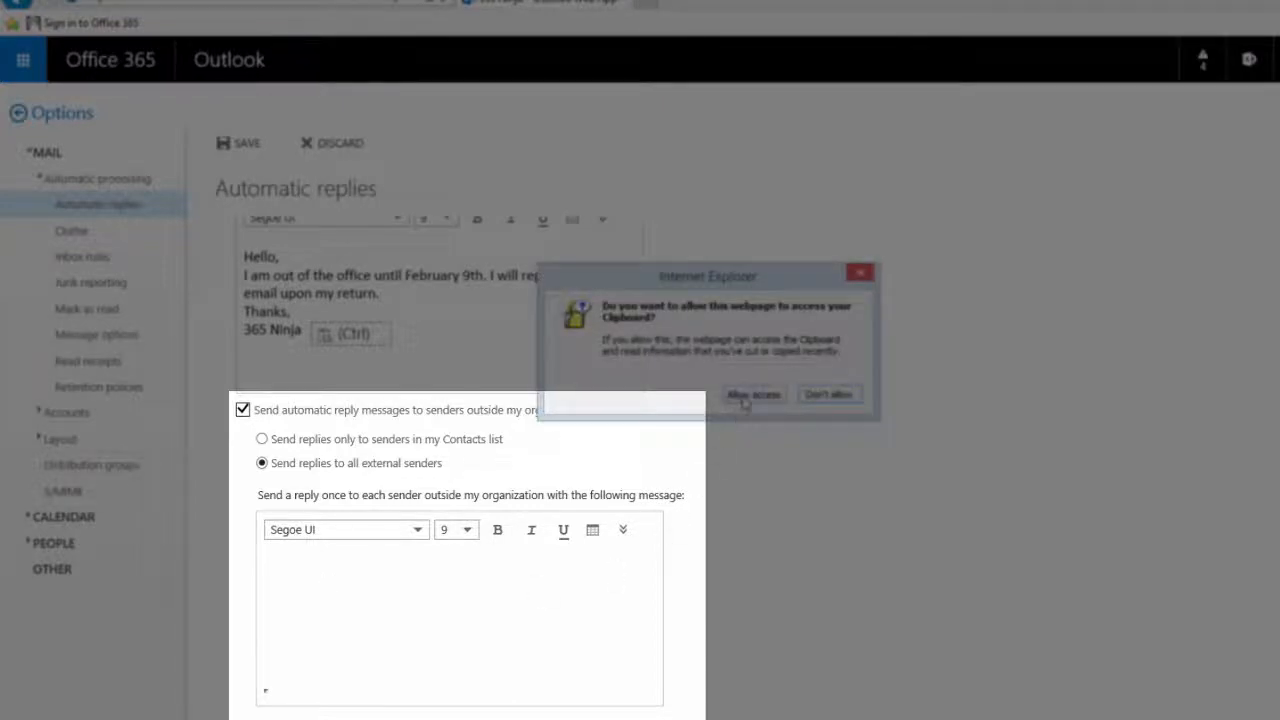
click(752, 394)
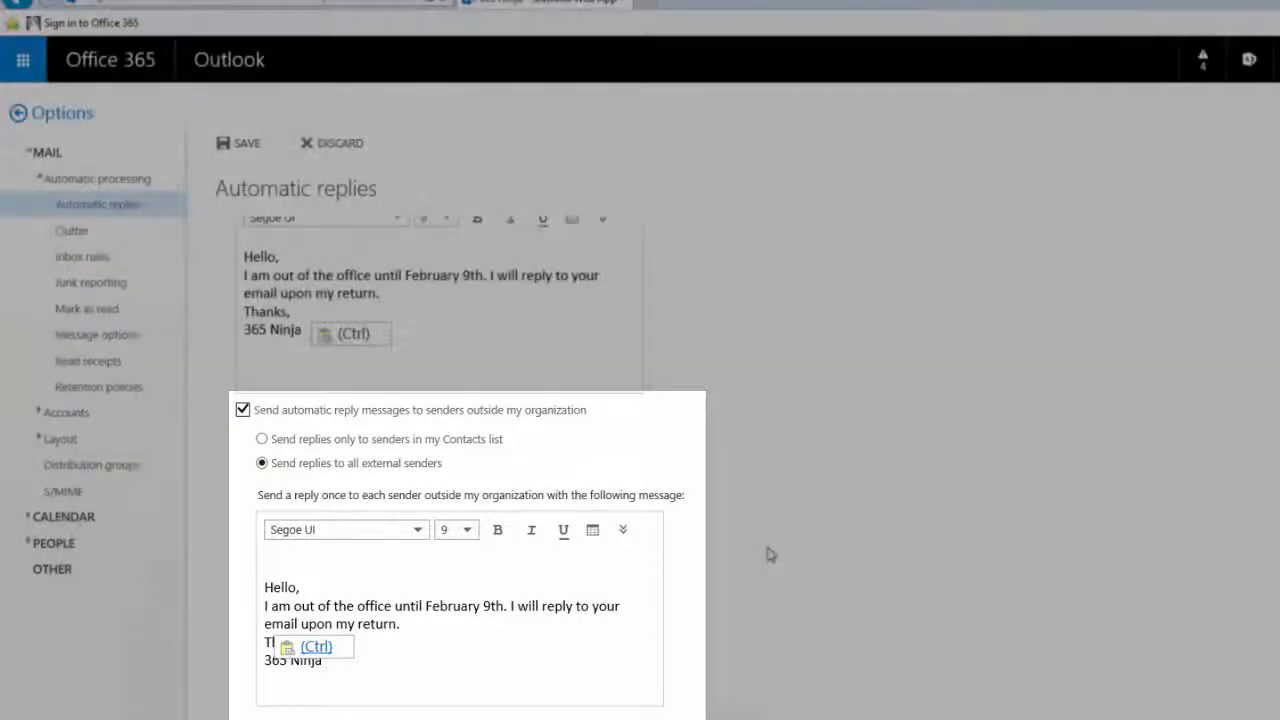
scroll(up, 3)
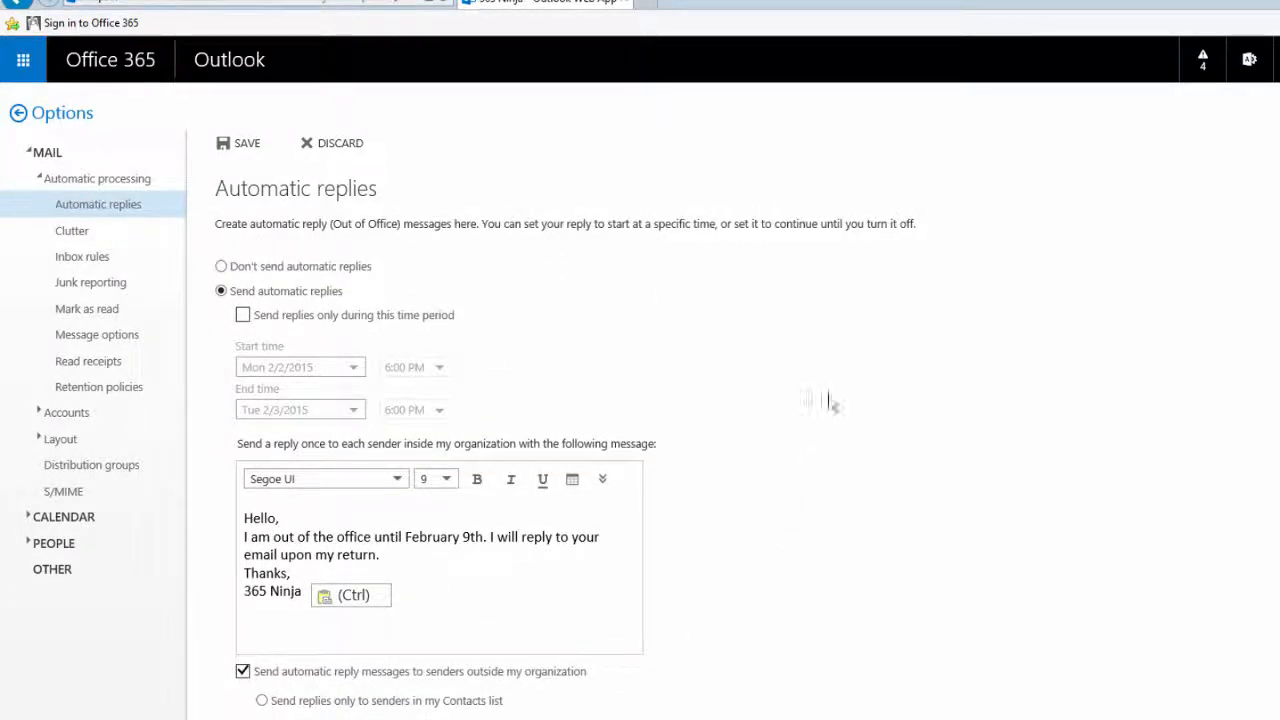
Step: Limit replies to a time period ending Mon 2/9/2015 at 8:30 AM
click(242, 314)
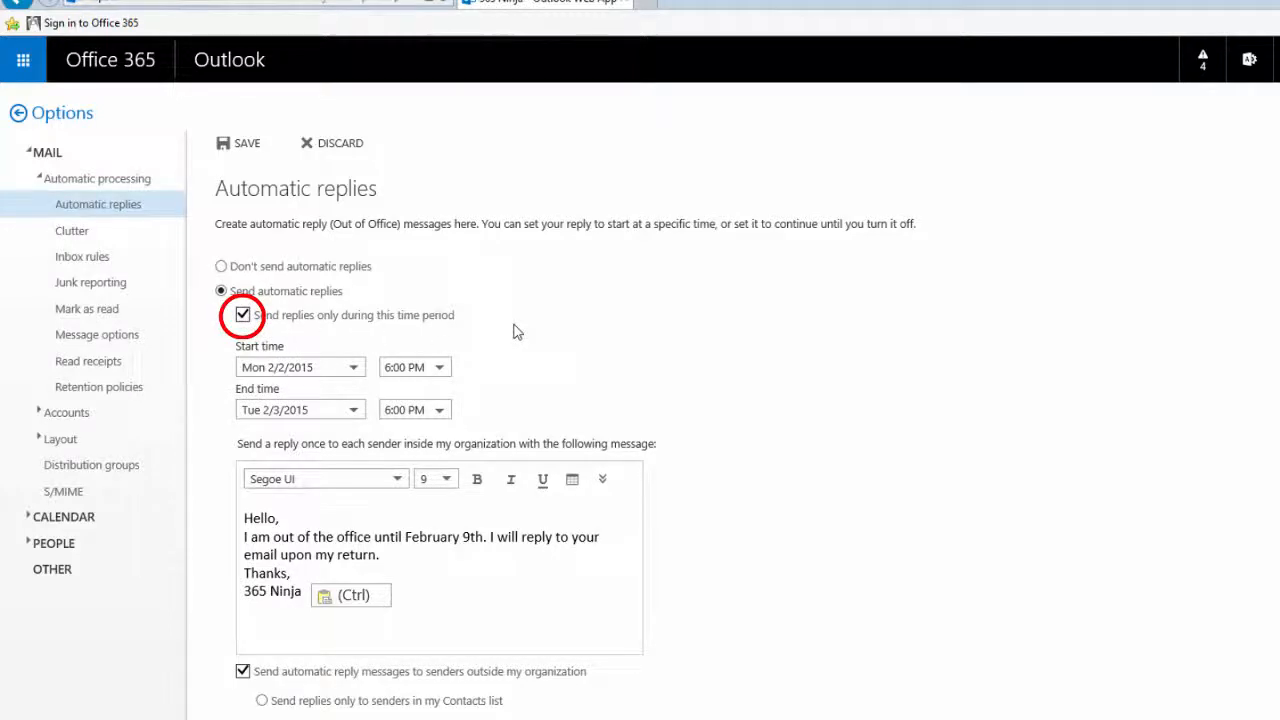
click(352, 408)
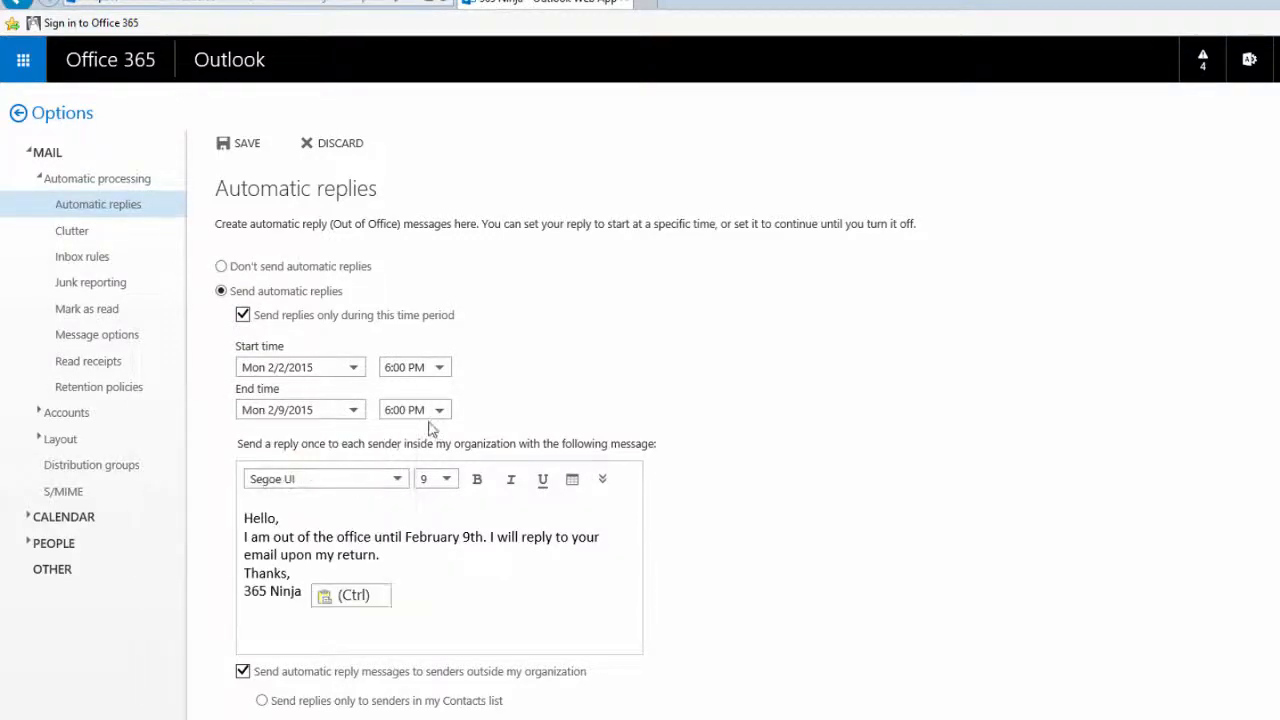
click(438, 408)
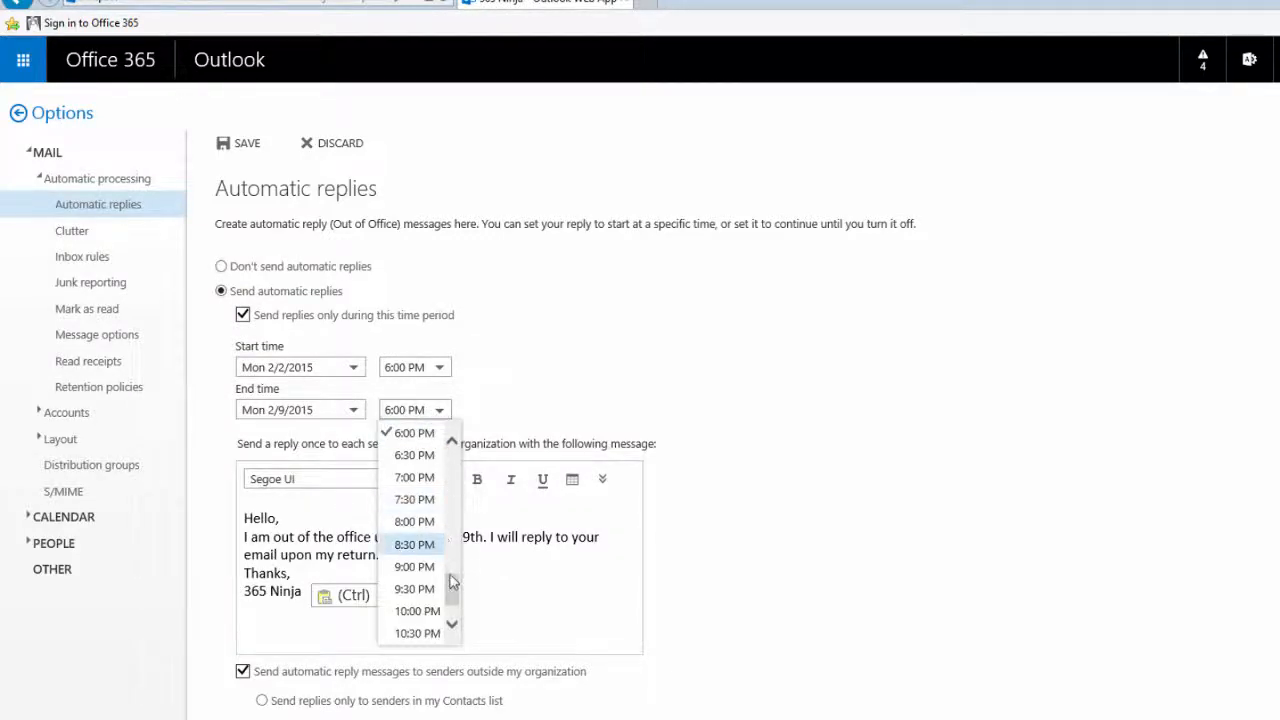
scroll(up, 3)
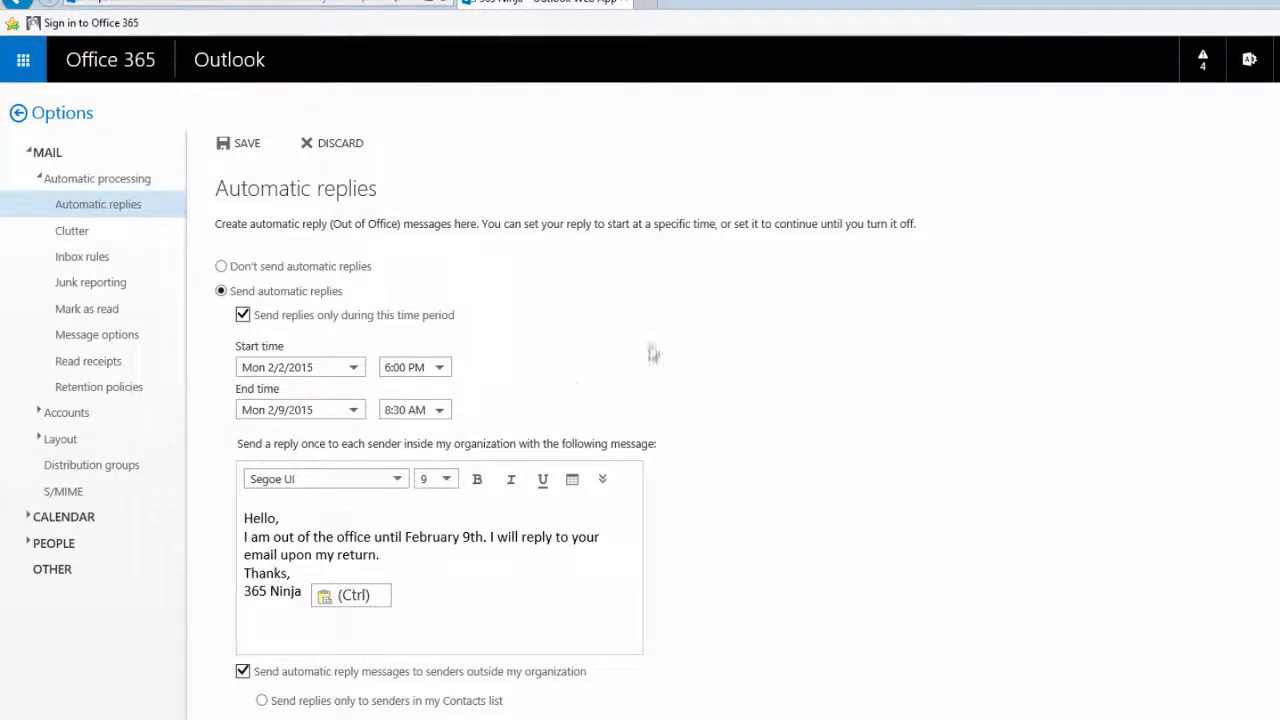
mouse_move(856, 406)
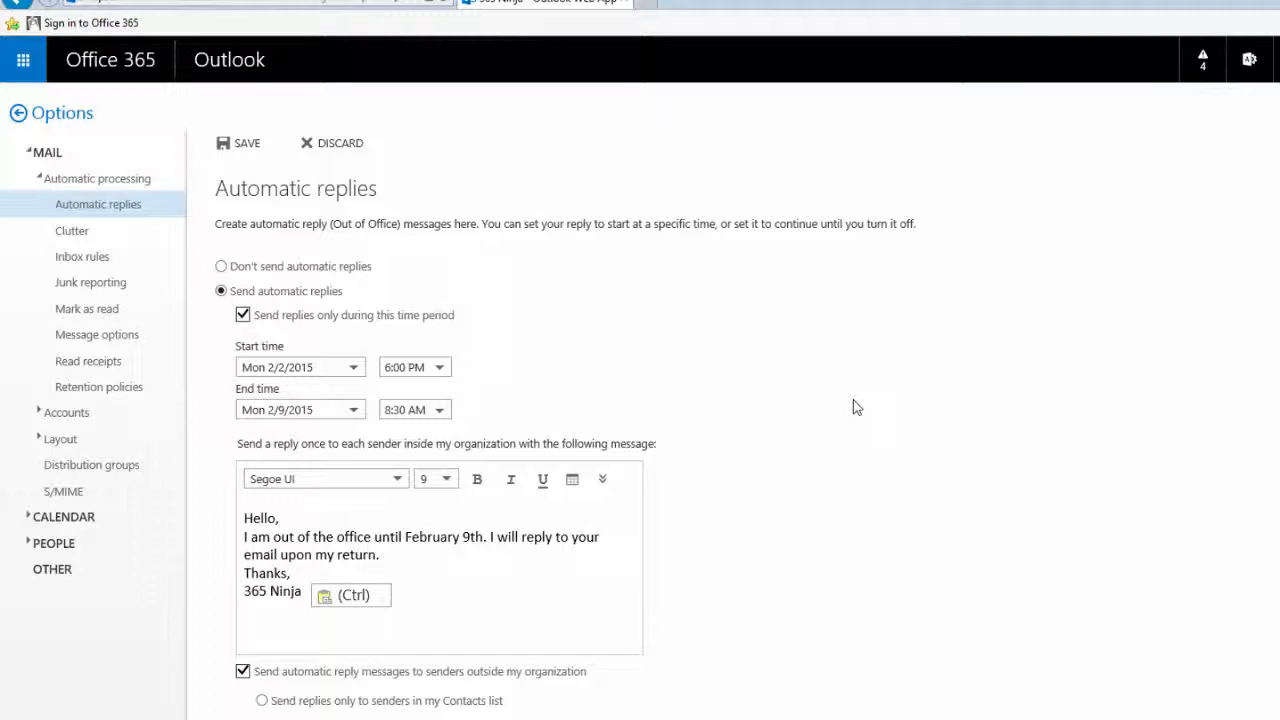
mouse_move(270, 176)
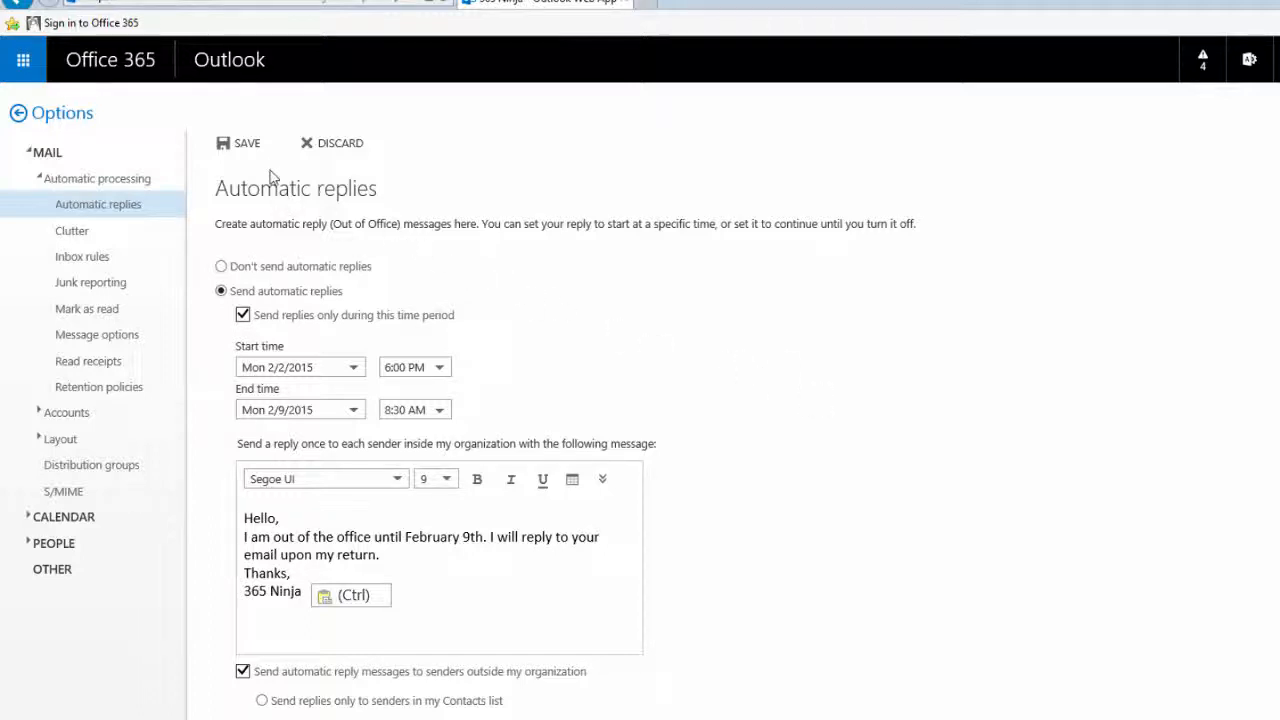
Step: Save the automatic reply settings, then select 'Don't send automatic replies'
click(238, 142)
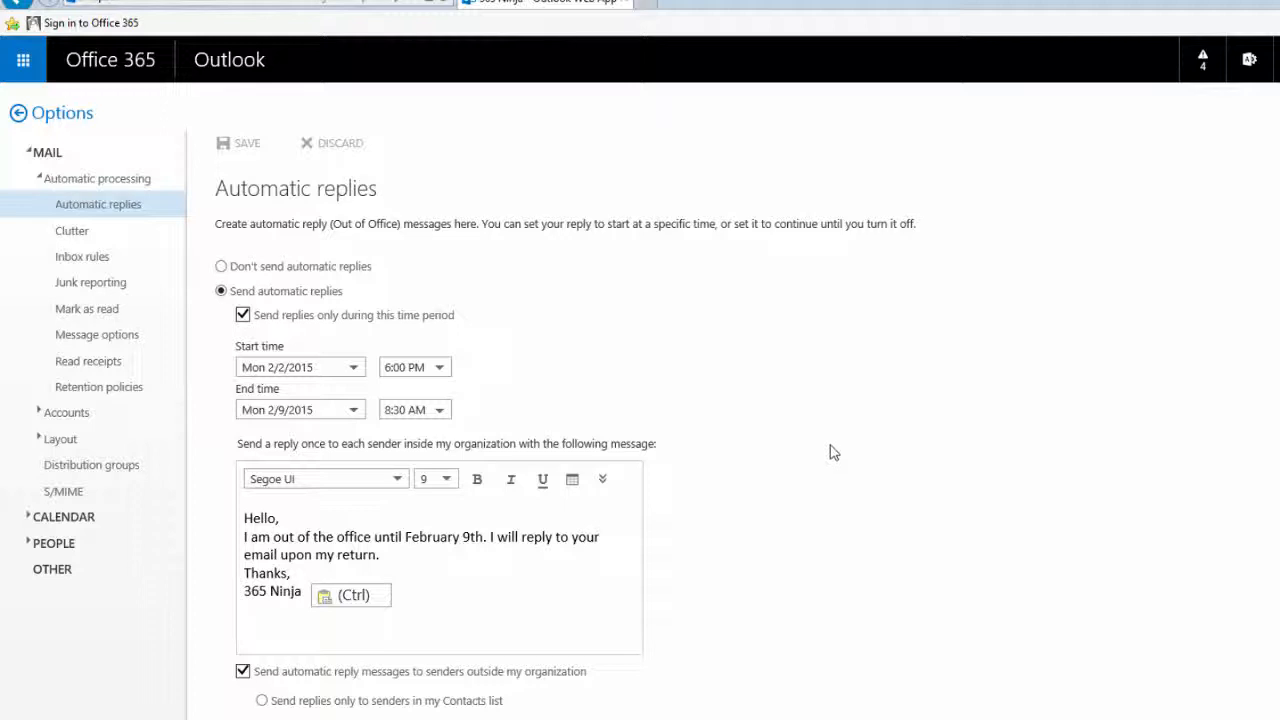
click(220, 266)
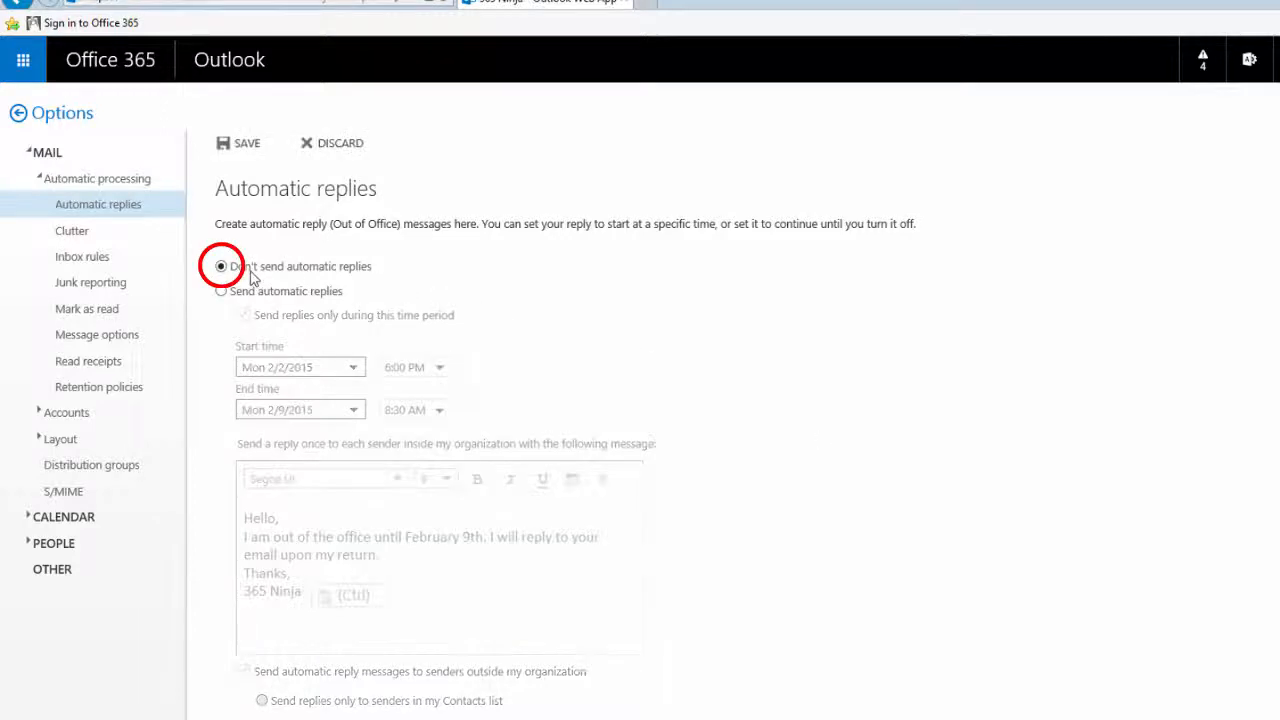